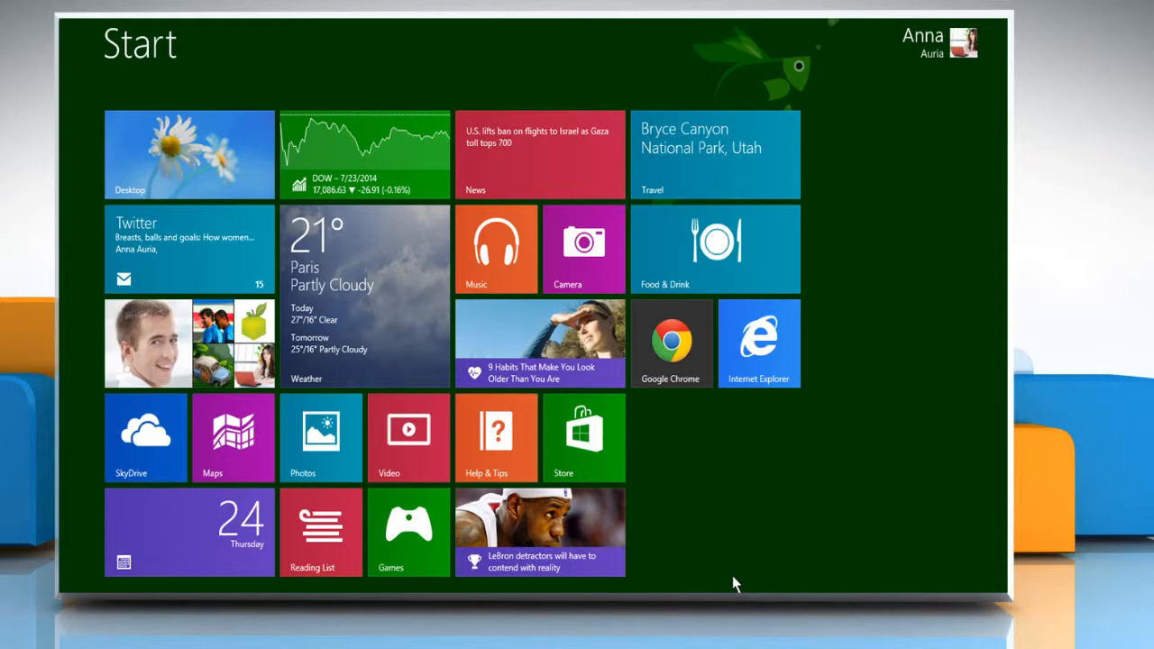
mouse_move(766, 416)
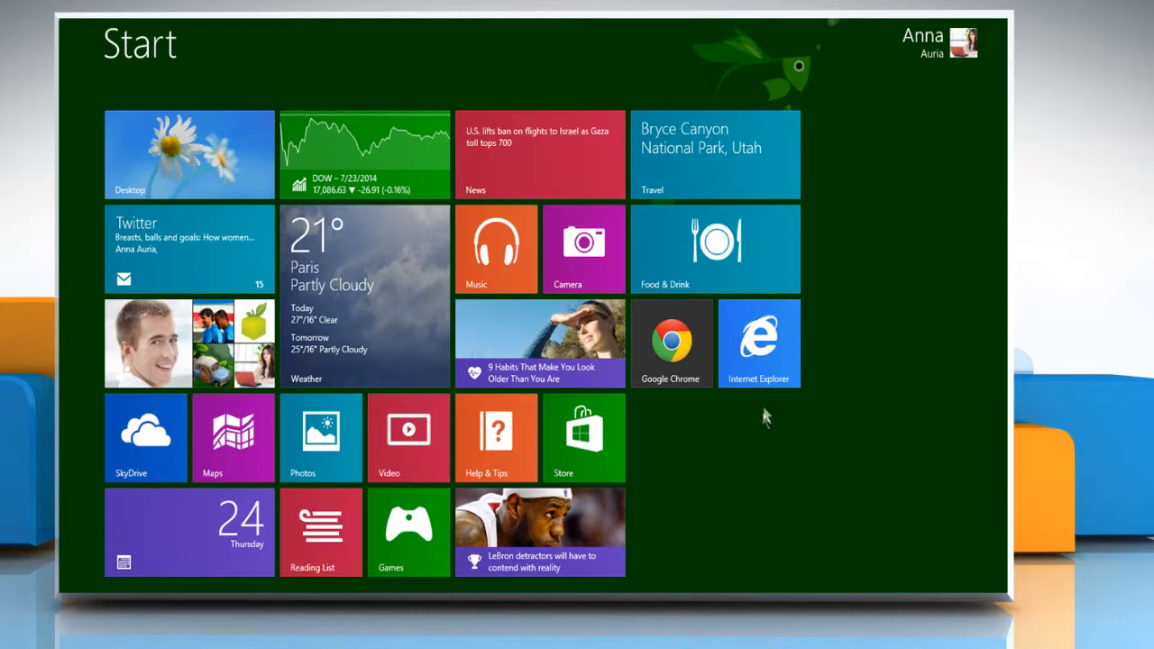
click(759, 342)
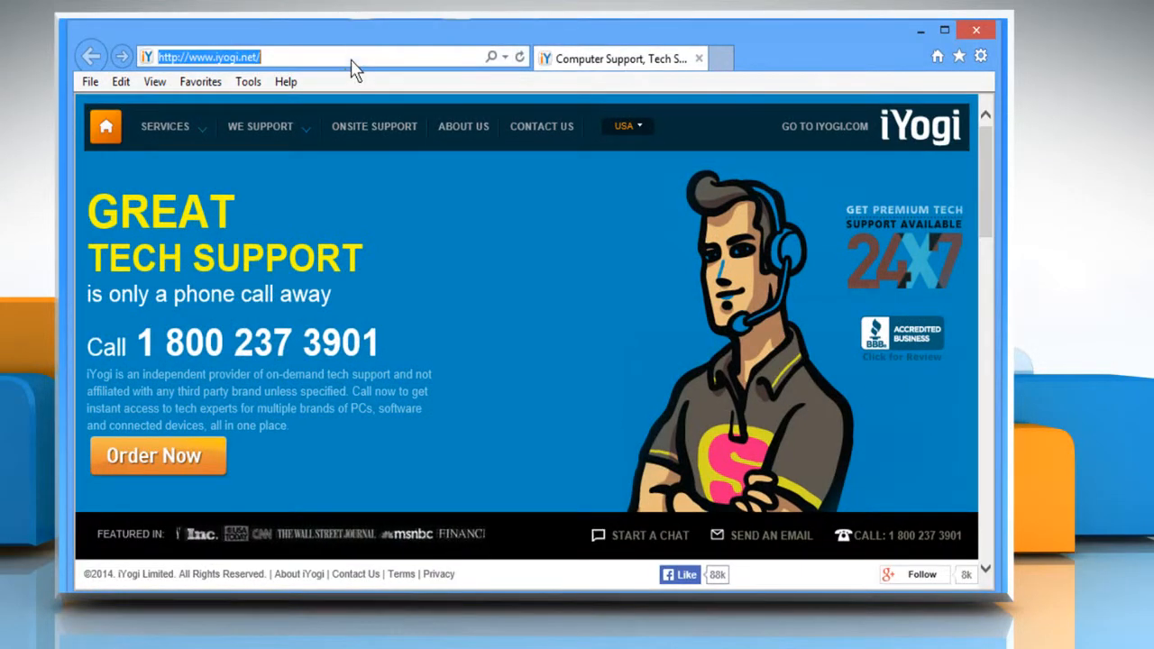
text(www)
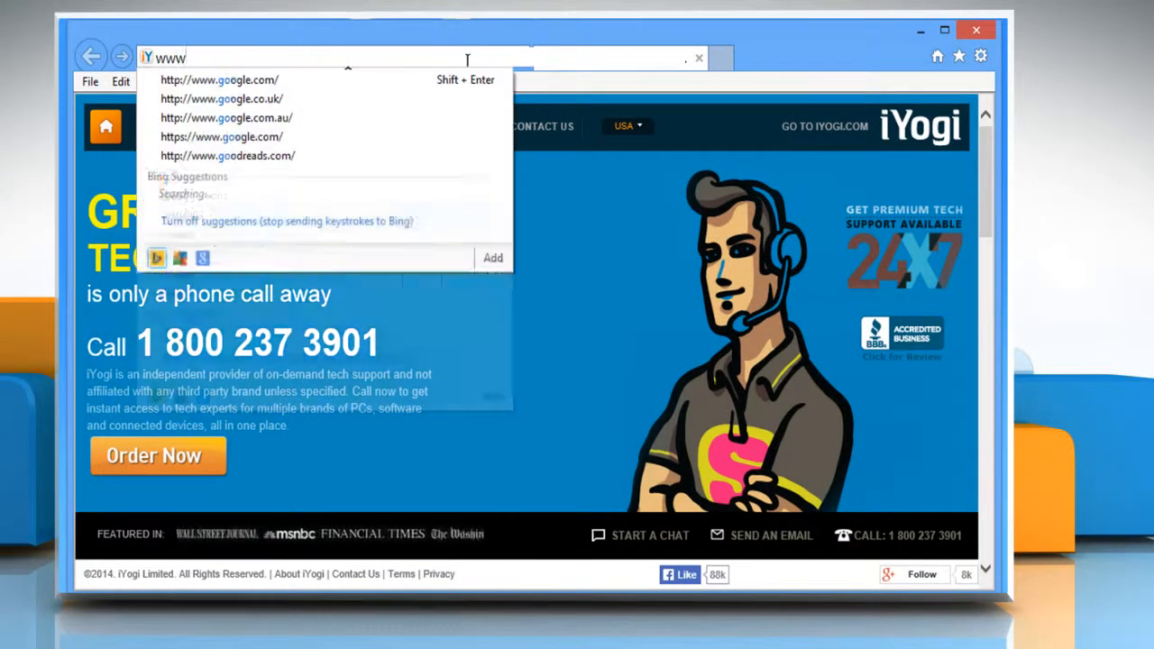
text(.google.com/?gws_rd=ssl)
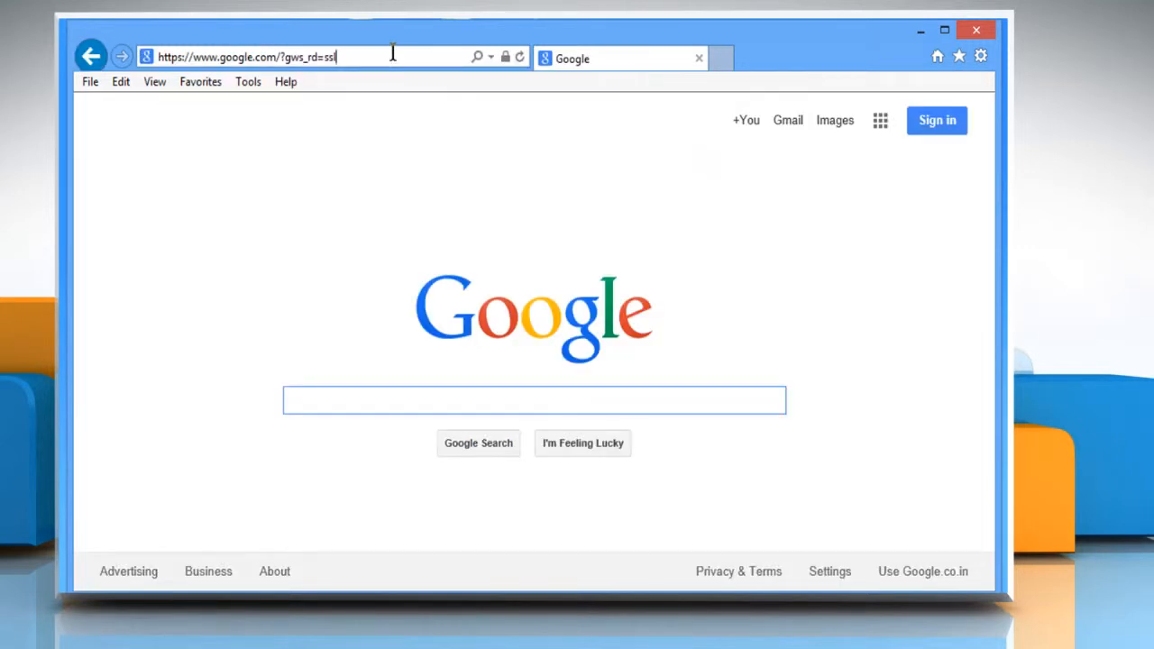
Search 'your google back', follow the Get Your Google Back result to the Google Search app's Store listing
click(534, 400)
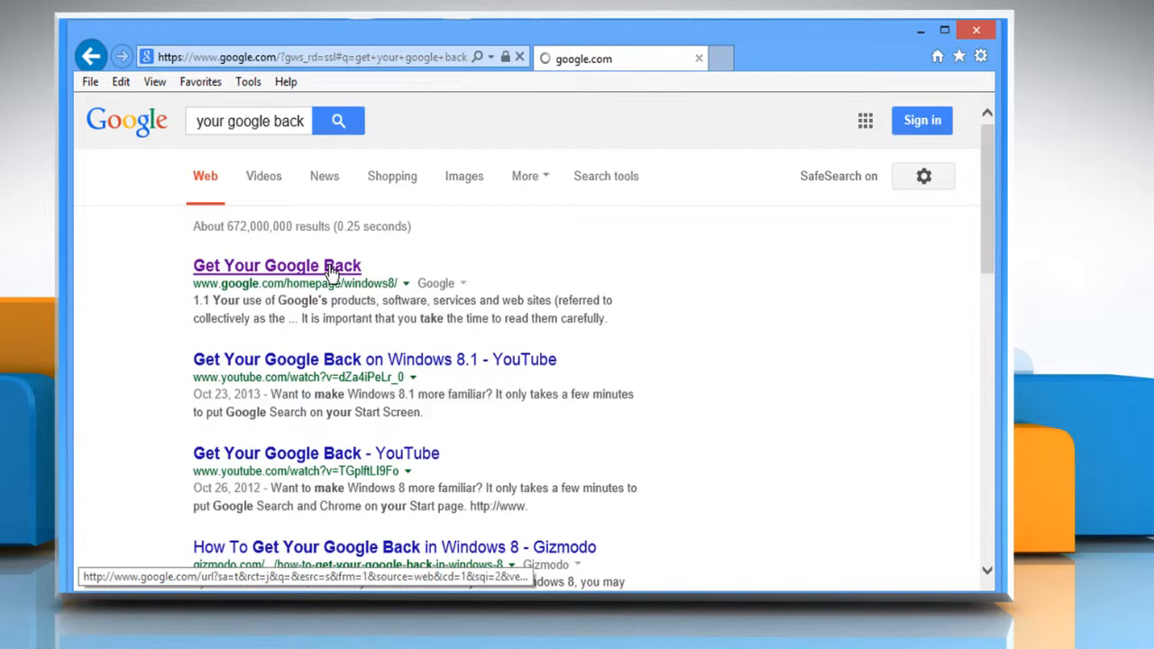
click(277, 265)
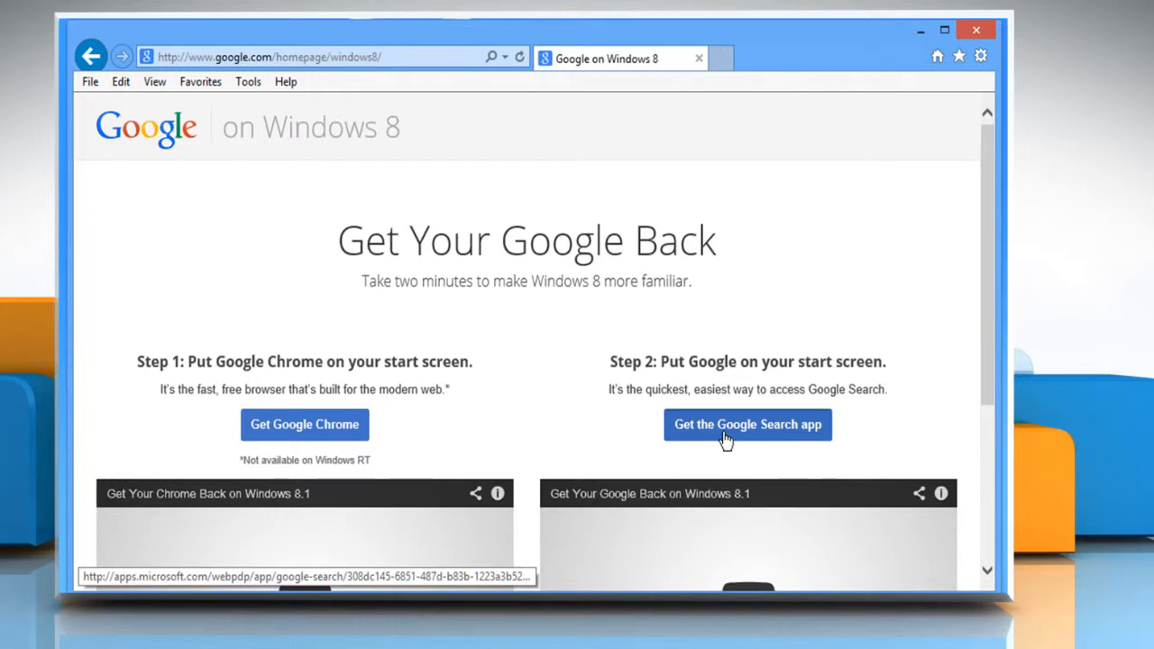
click(747, 423)
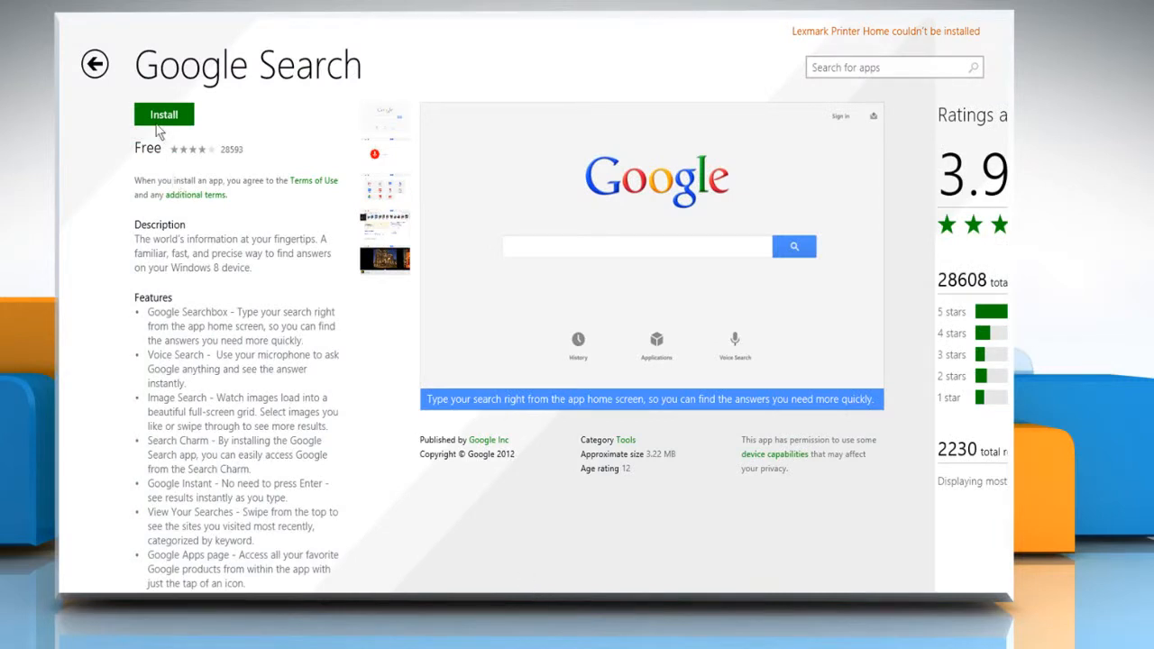
Start installing the Google Search app from its Windows Store page
click(162, 115)
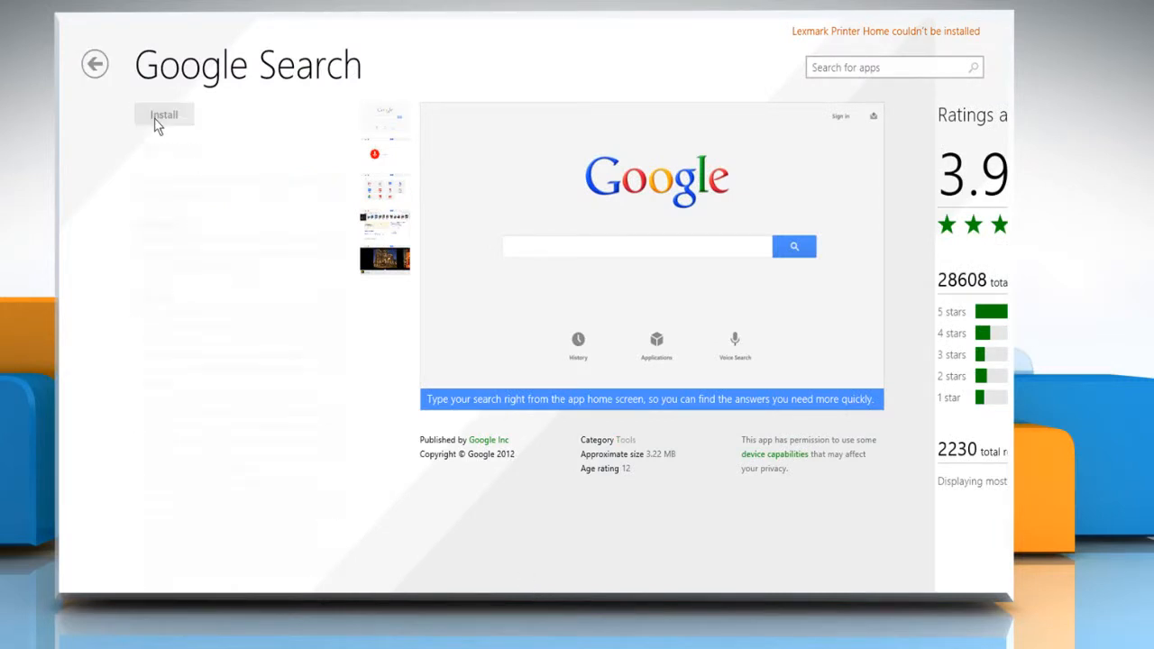
click(162, 115)
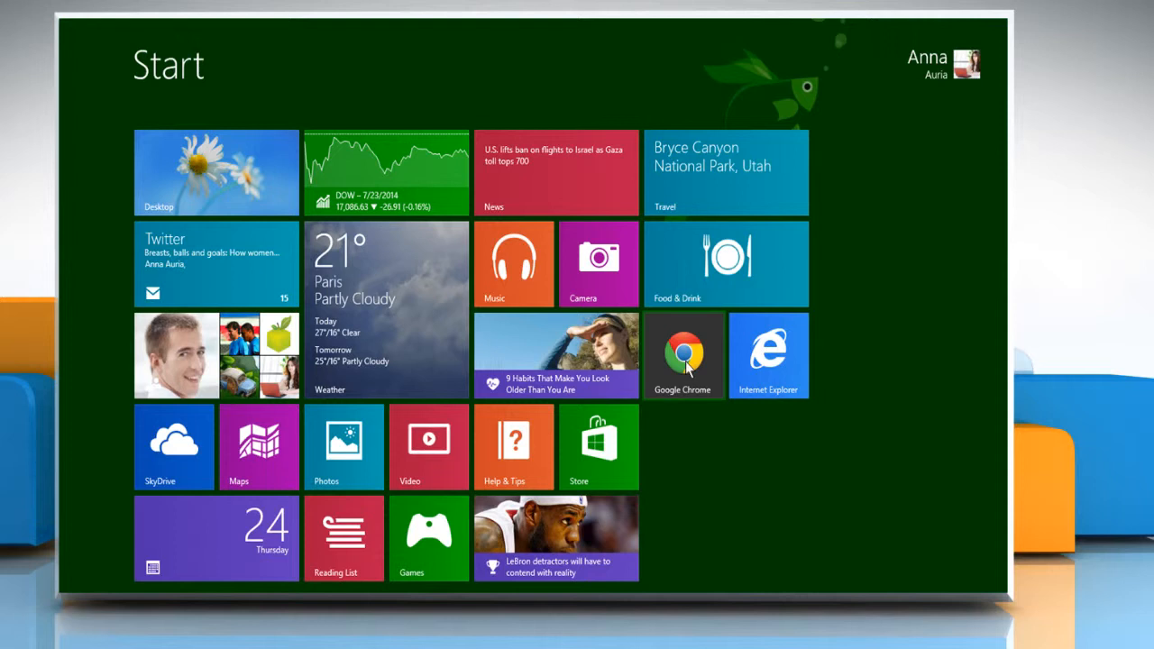
mouse_move(681, 429)
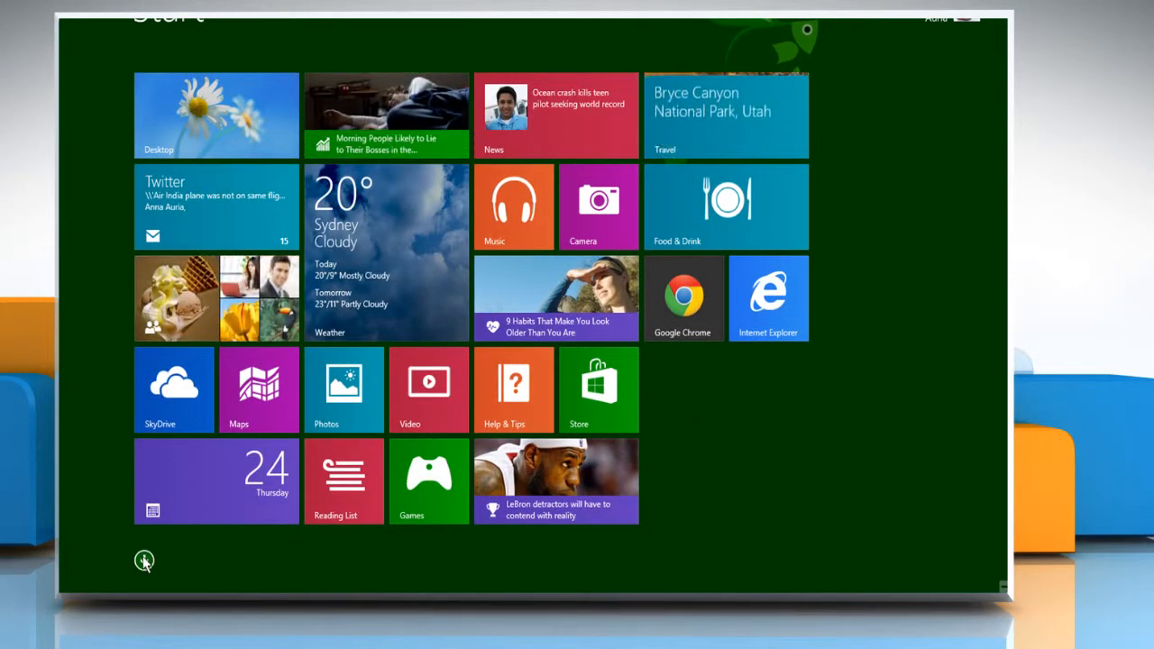
Show the Apps view listing all installed apps, including Google Search
click(144, 559)
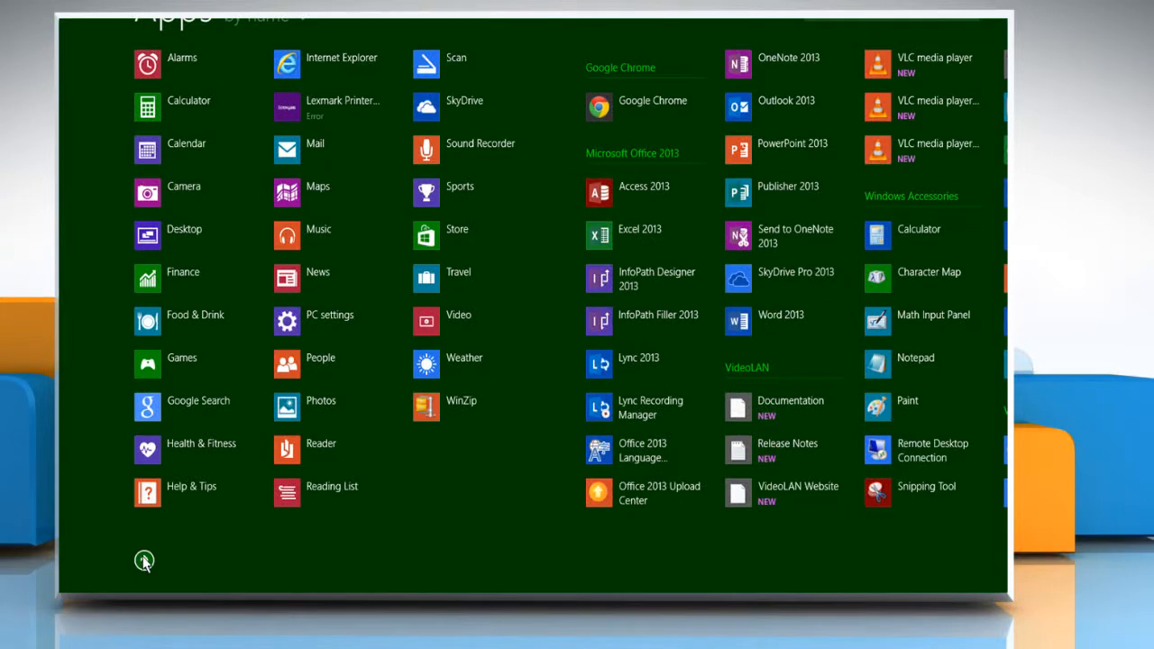
Bring up the context options for Google Search to pin it to Start
right_click(199, 407)
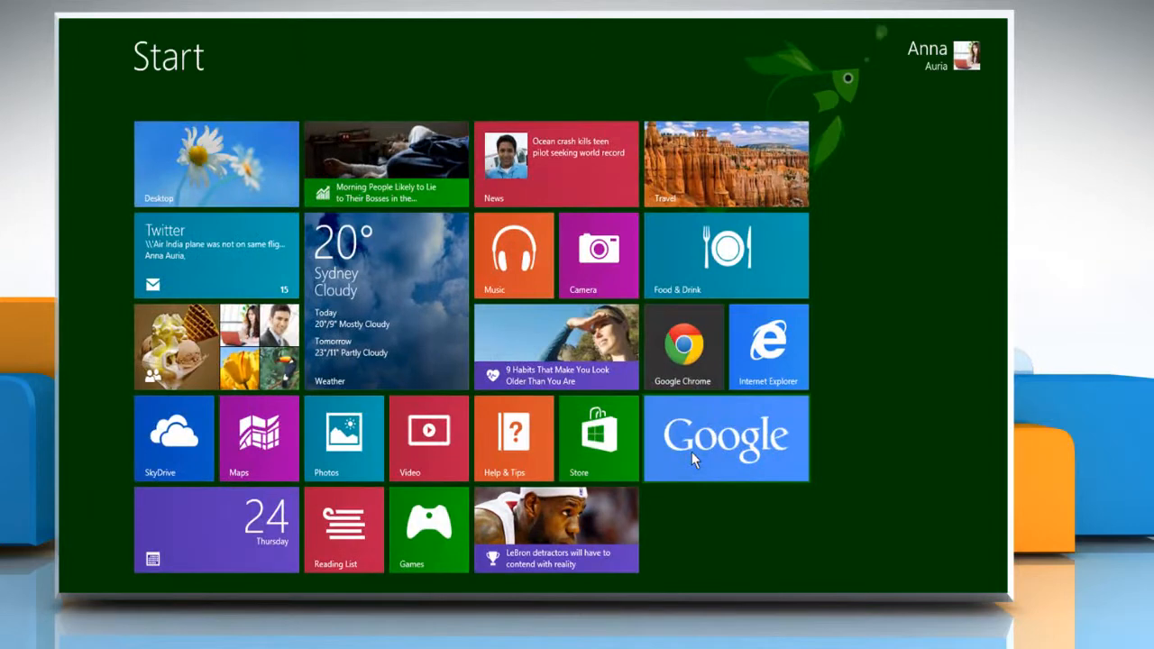
mouse_move(696, 354)
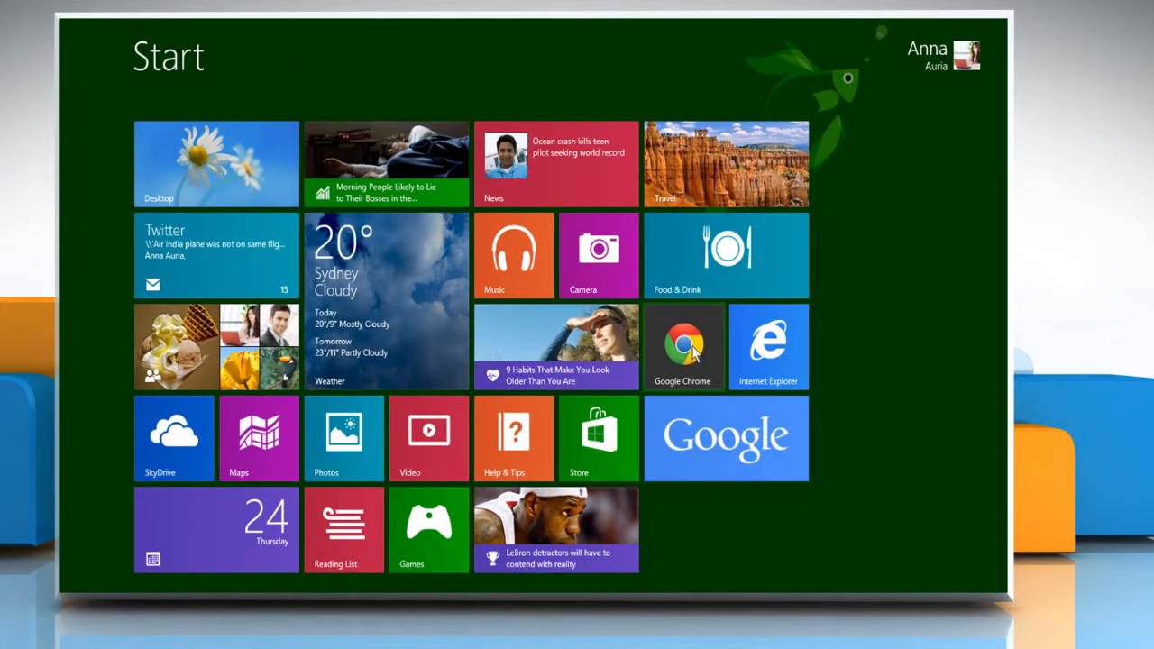